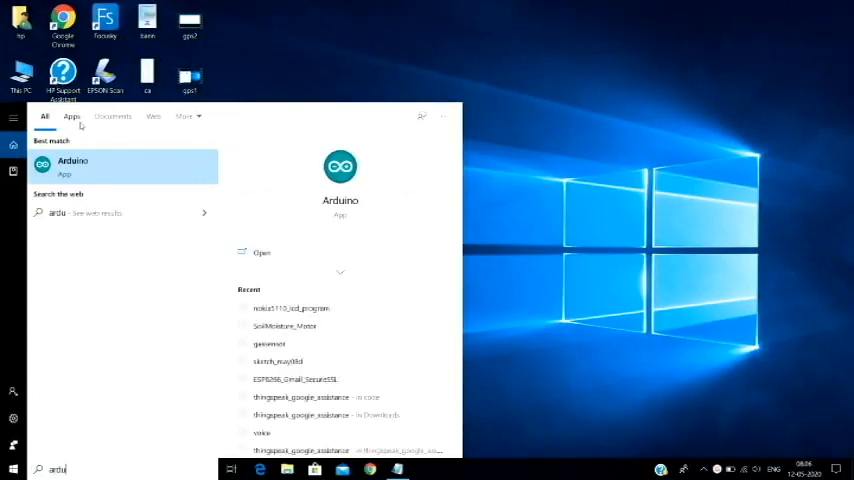
# Launch the Arduino app from the Start menu search results
pyautogui.click(72, 164)
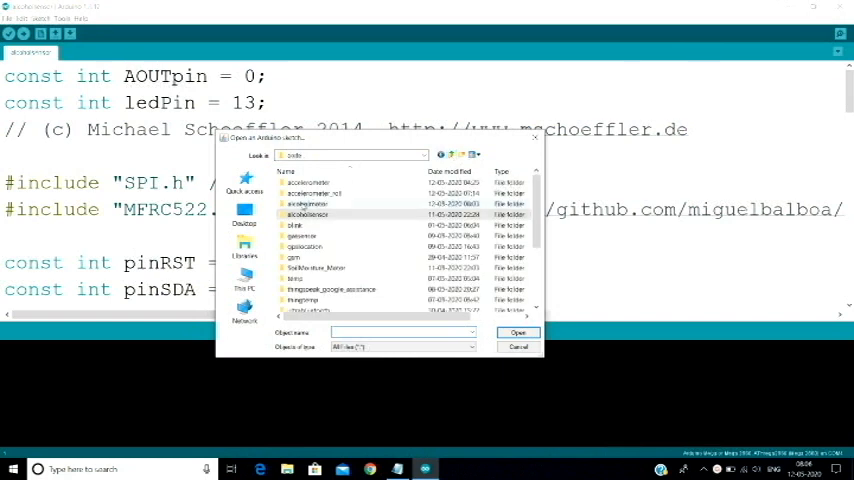
# Open the alcohol-sensor motor sketch and point out its motor library include lines
pyautogui.doubleClick(308, 214)
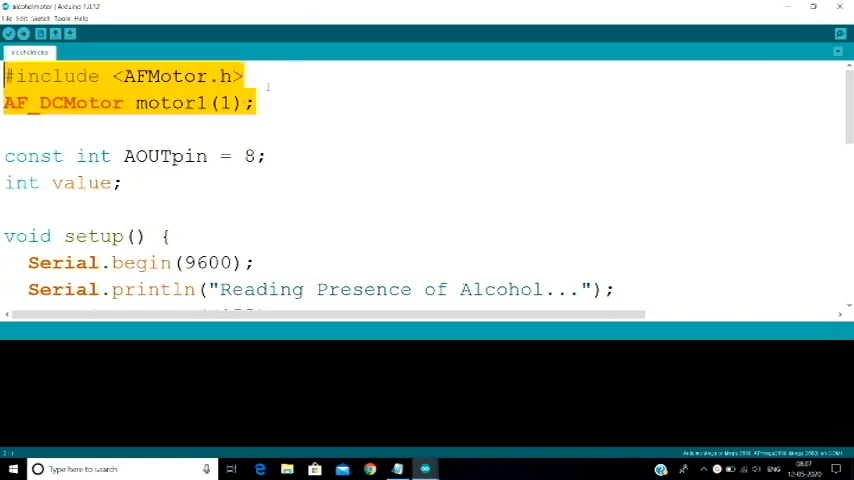
pyautogui.click(400, 140)
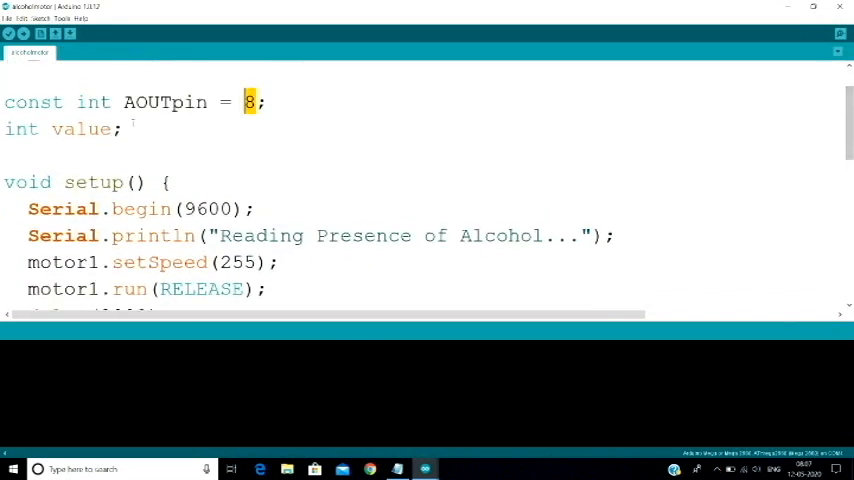
# Highlight the AOUTpin = 8 declaration and the motor release line in setup()
pyautogui.doubleClick(82, 128)
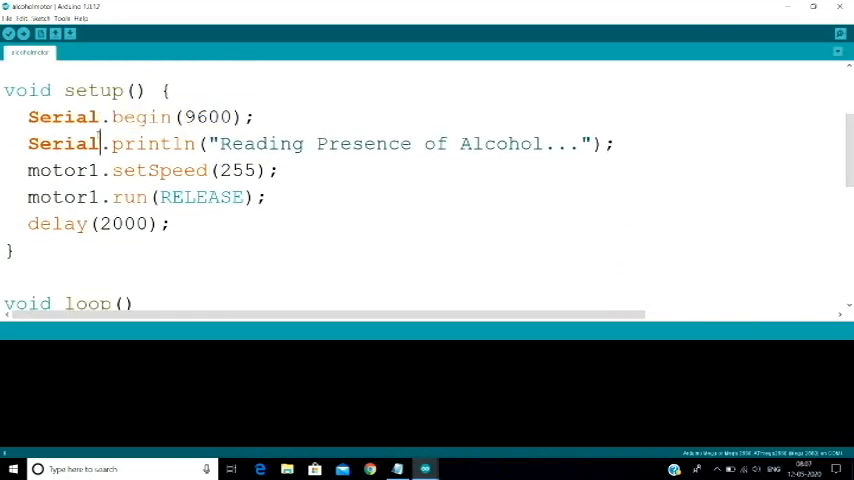
pyautogui.moveTo(282, 144); pyautogui.dragTo(600, 144)
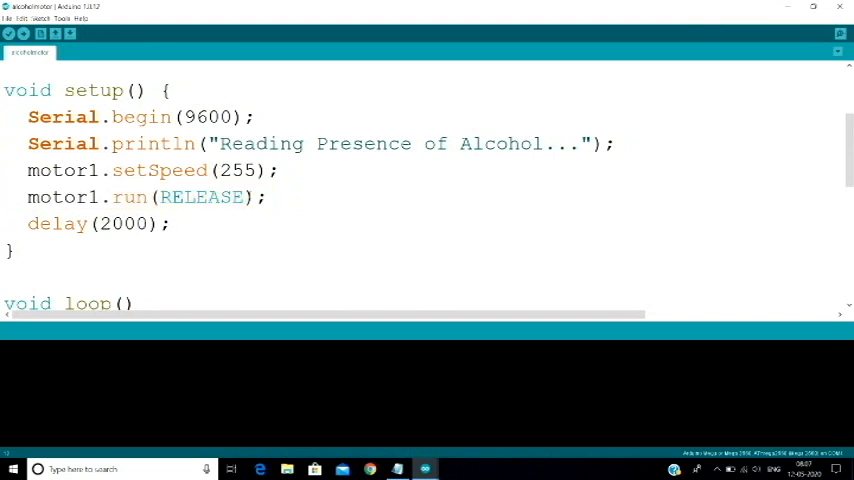
pyautogui.doubleClick(130, 196)
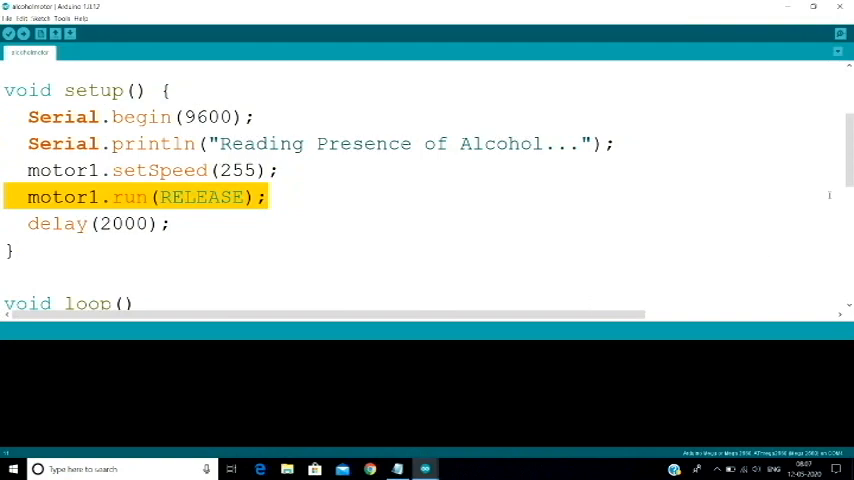
pyautogui.scroll(-3)
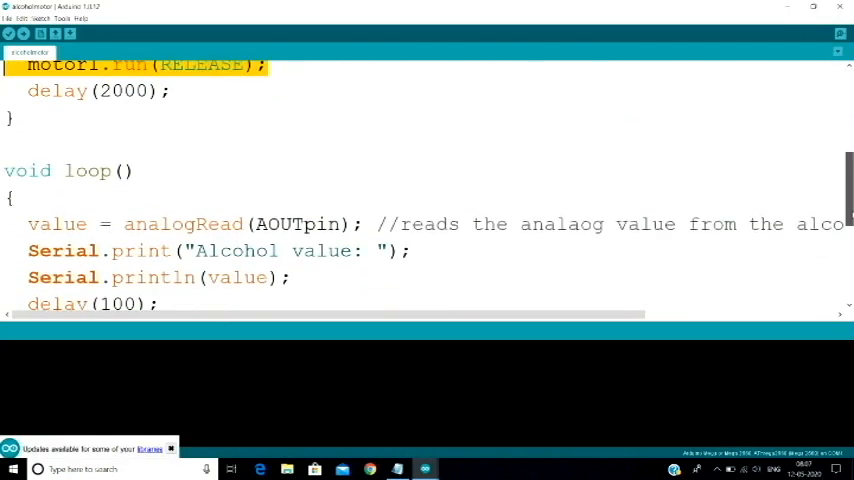
pyautogui.scroll(-3)
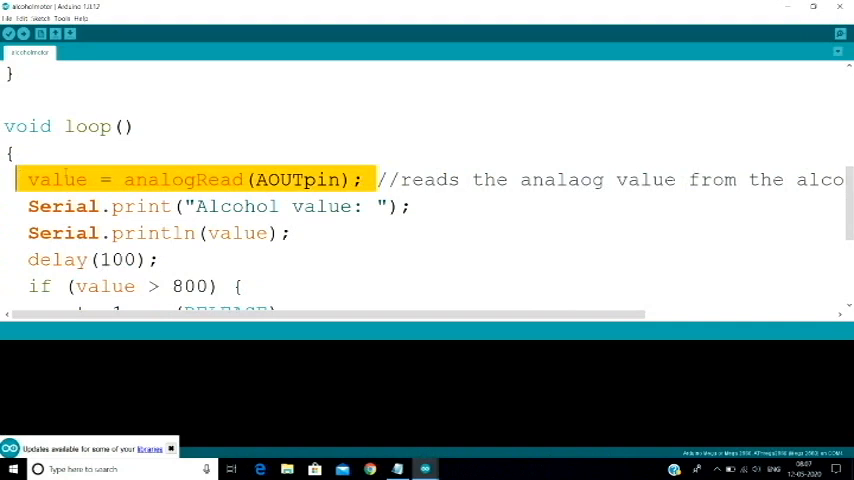
pyautogui.click(58, 180)
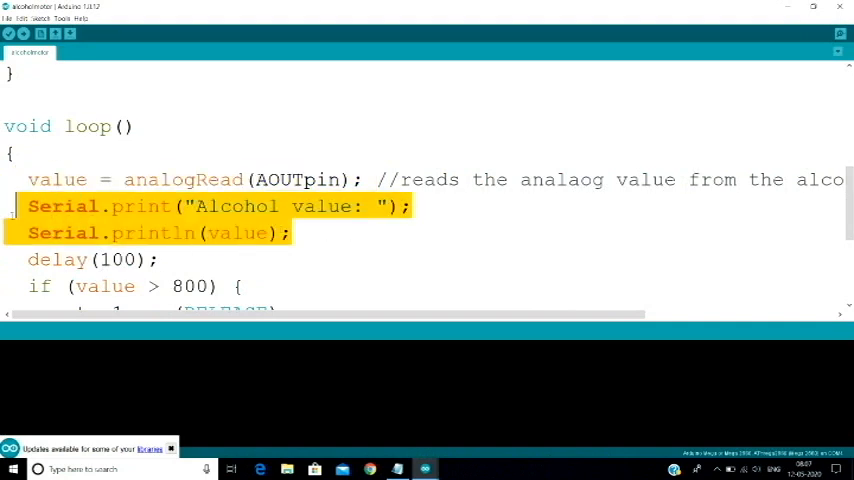
pyautogui.scroll(-3)
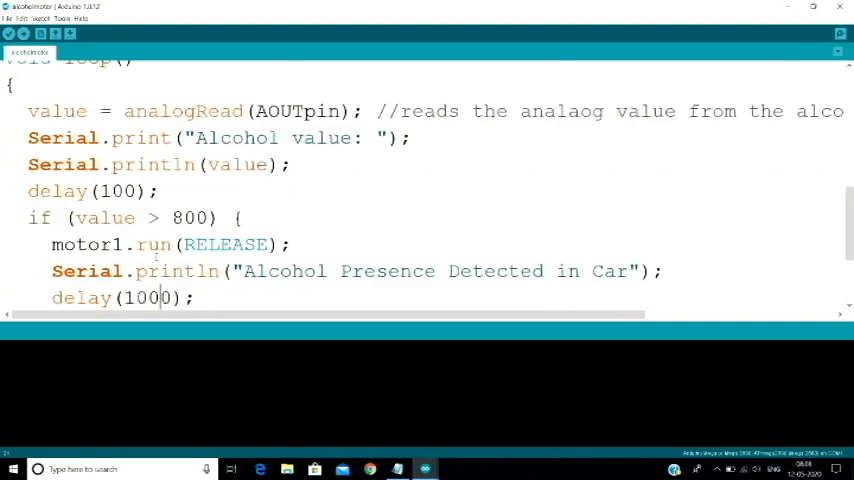
pyautogui.doubleClick(190, 216)
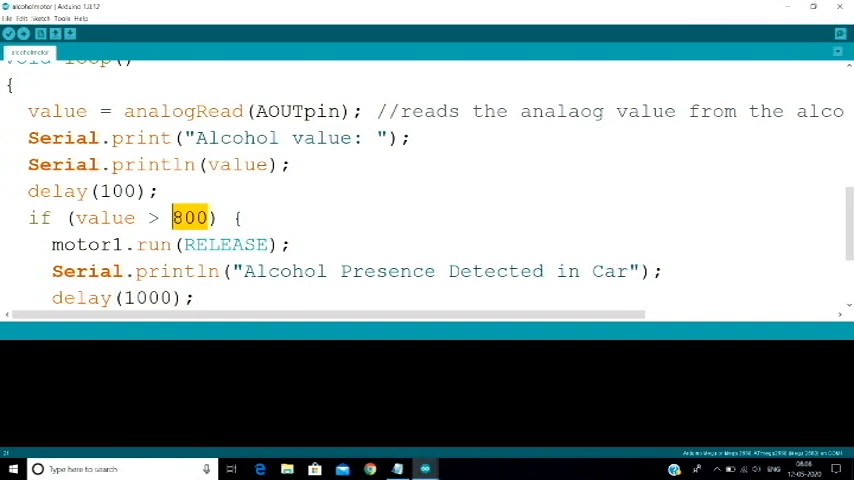
pyautogui.click(448, 256)
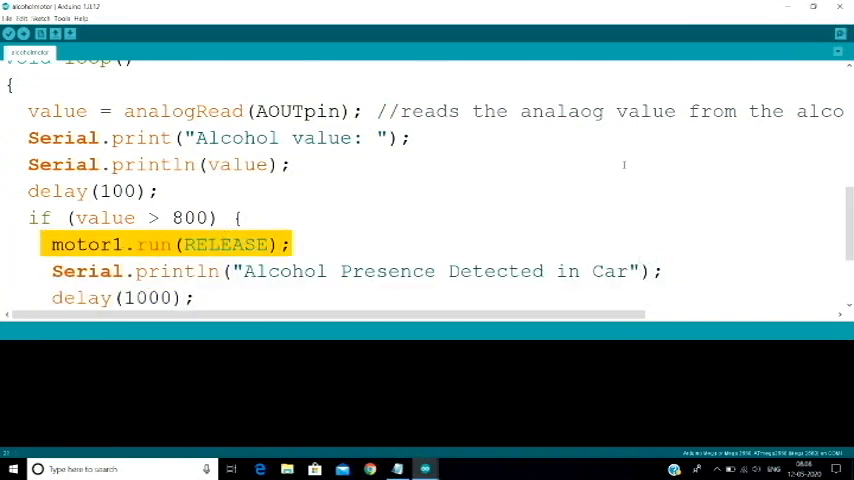
pyautogui.scroll(-3)
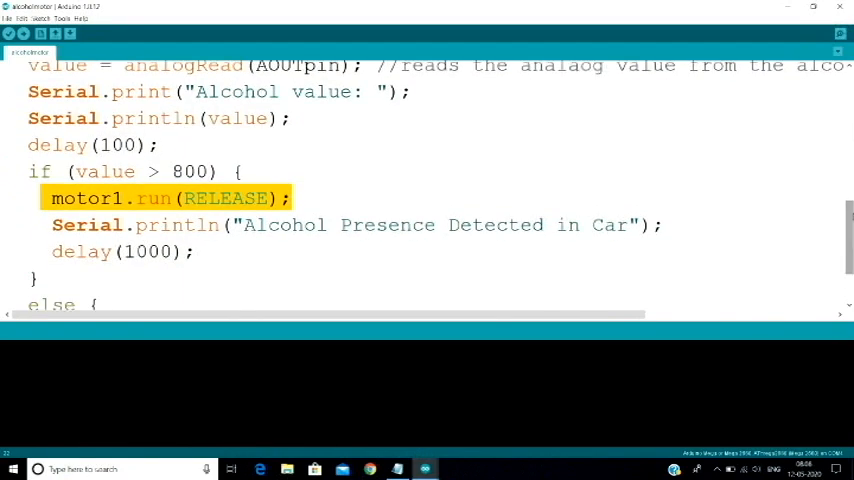
pyautogui.scroll(-3)
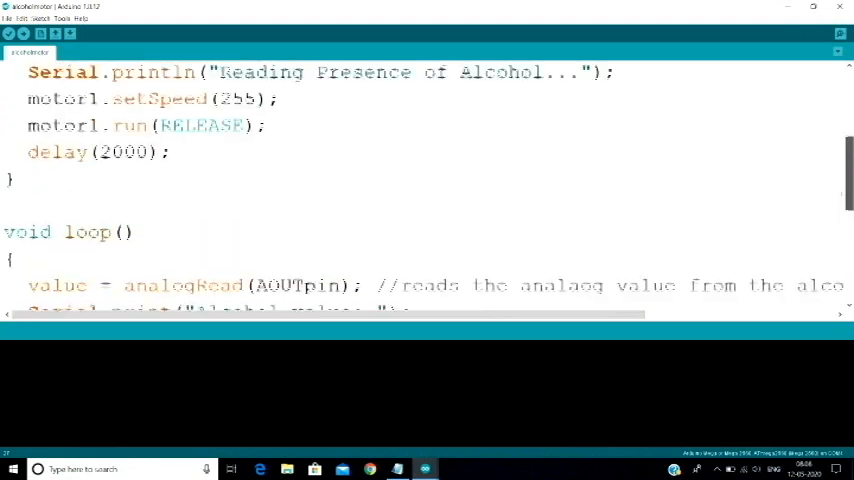
pyautogui.scroll(3)
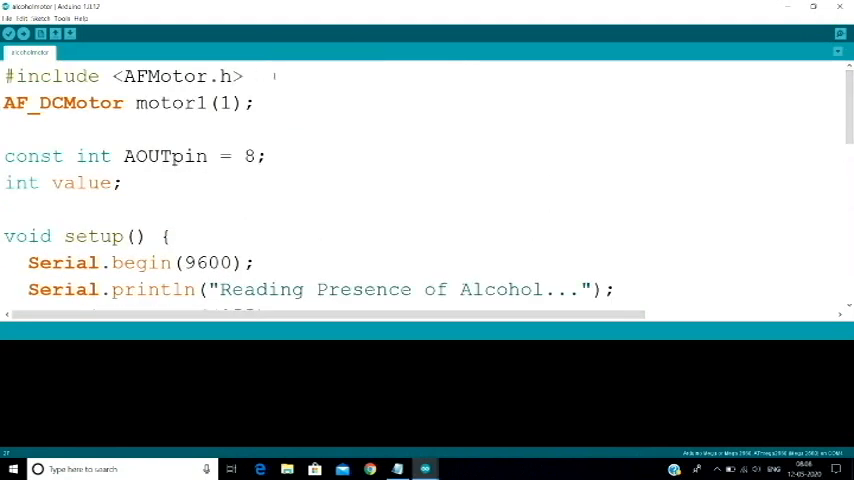
pyautogui.tripleClick(120, 76)
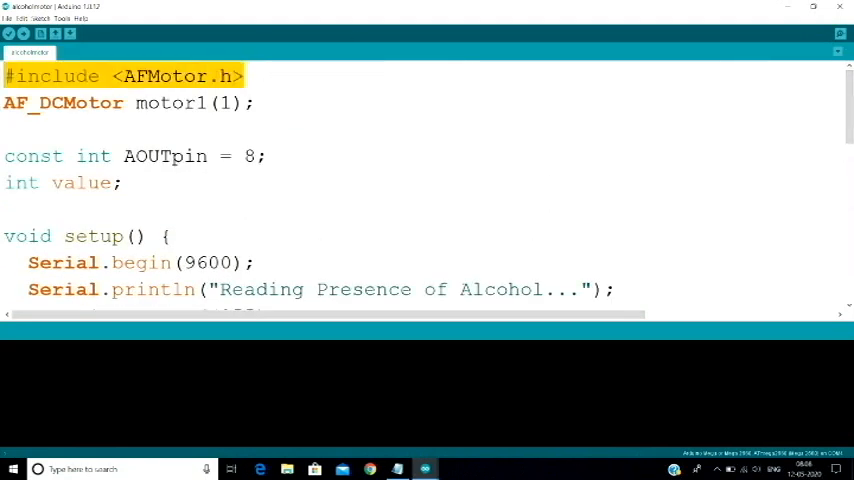
pyautogui.click(42, 18)
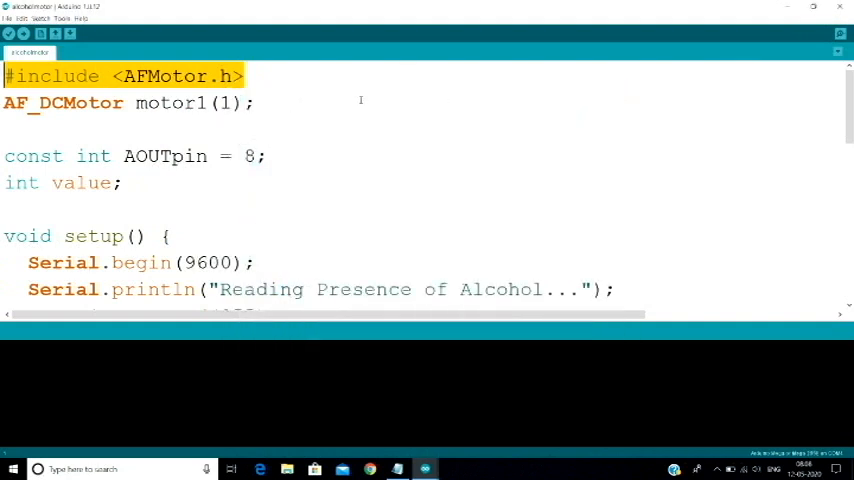
pyautogui.click(360, 100)
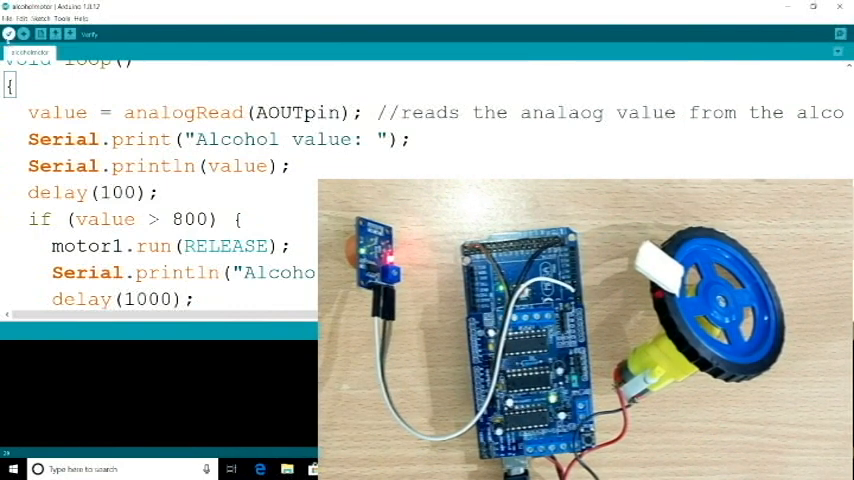
# Upload the sketch to the Arduino Mega on COM4 and bring up the Serial Monitor
pyautogui.click(8, 32)
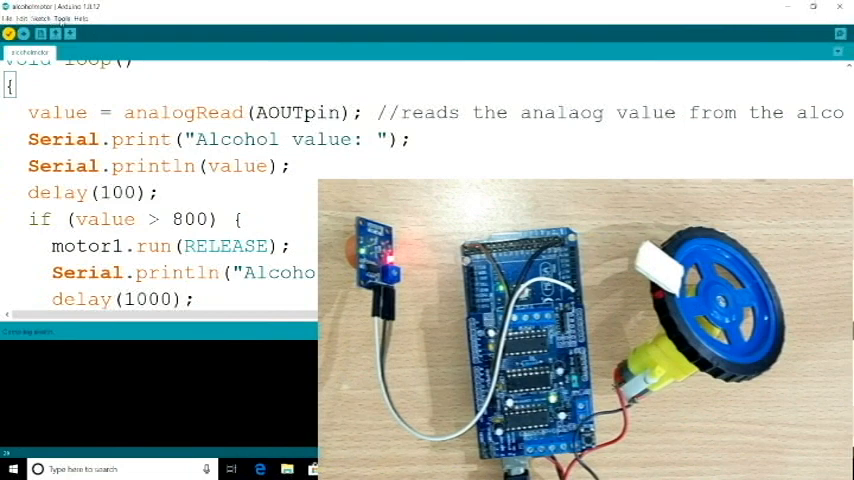
pyautogui.click(62, 18)
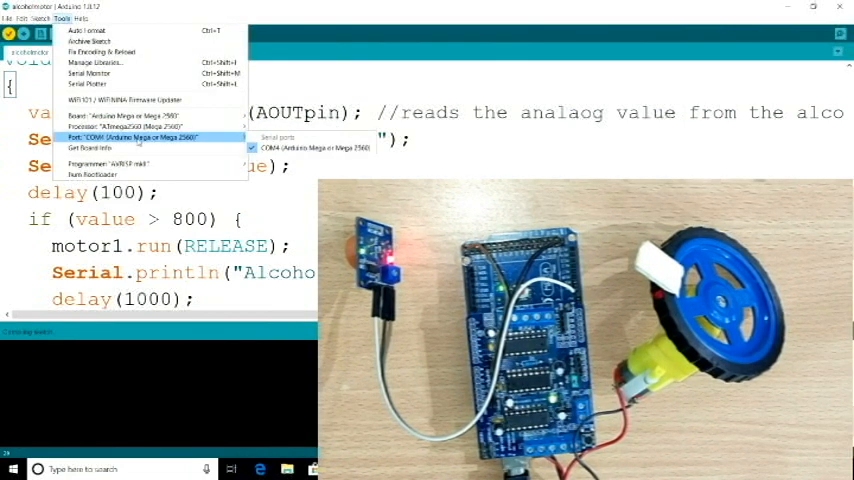
pyautogui.click(10, 32)
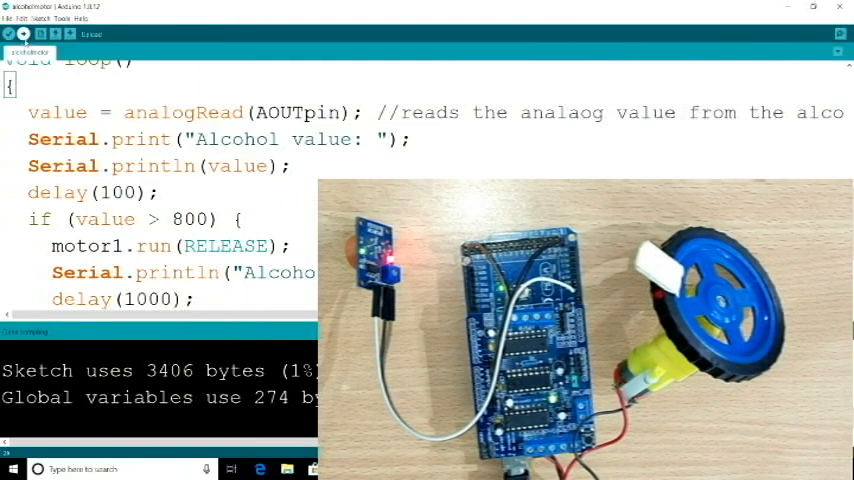
pyautogui.click(24, 32)
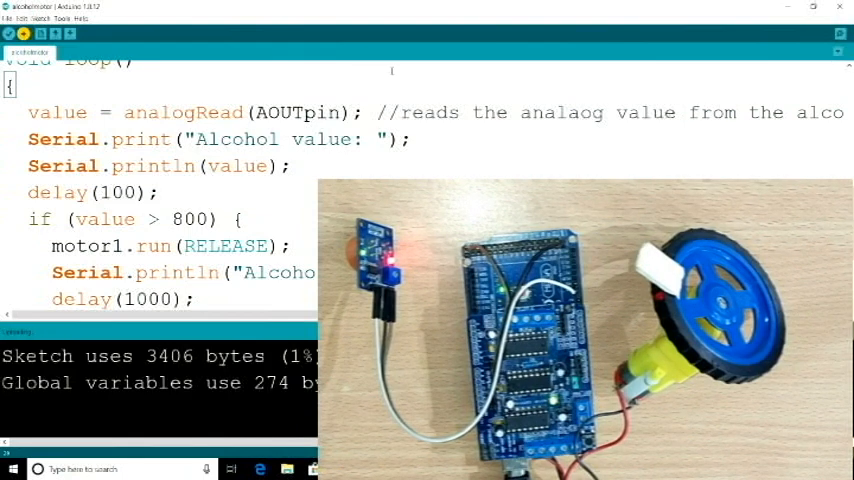
pyautogui.click(838, 32)
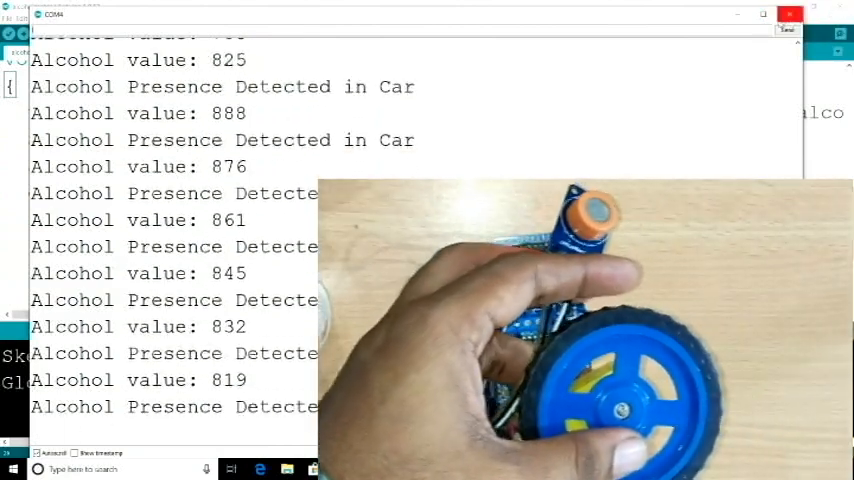
pyautogui.click(790, 16)
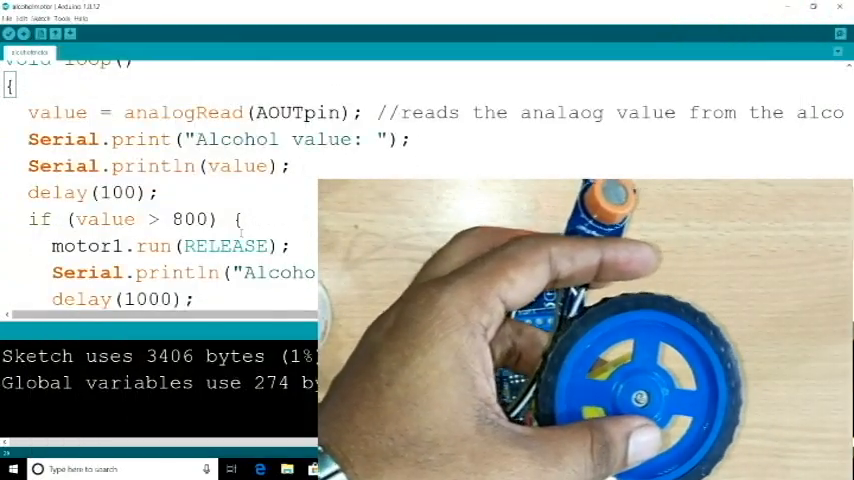
pyautogui.doubleClick(192, 218)
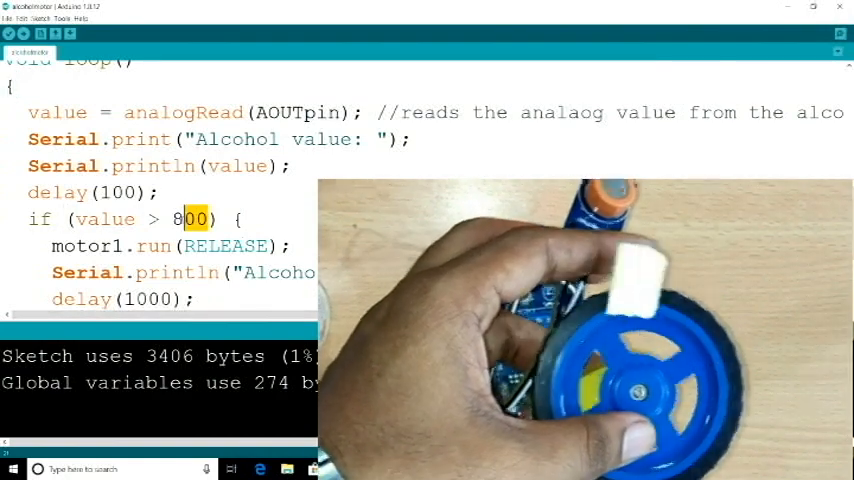